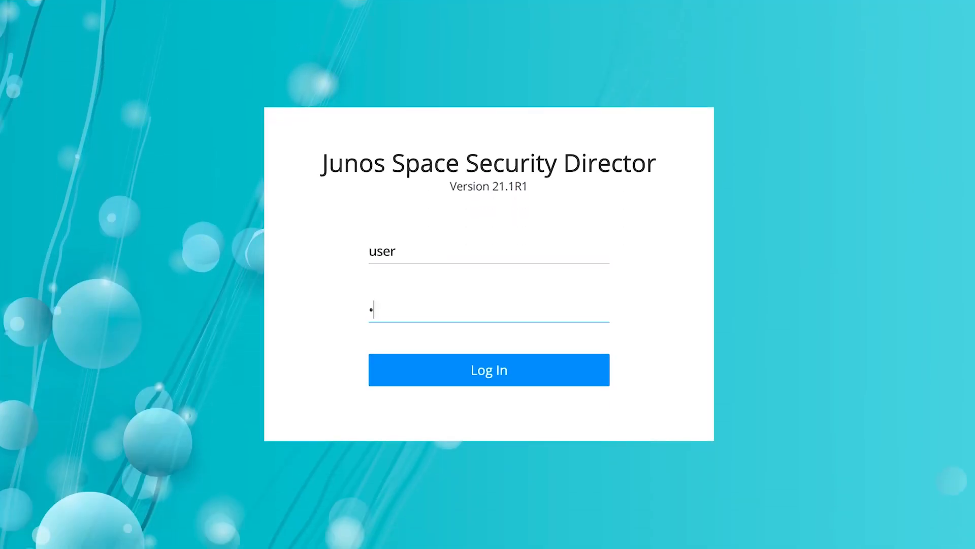
# - Sign in and reach the Configure area from the main navigation
pyautogui.click(488, 369)
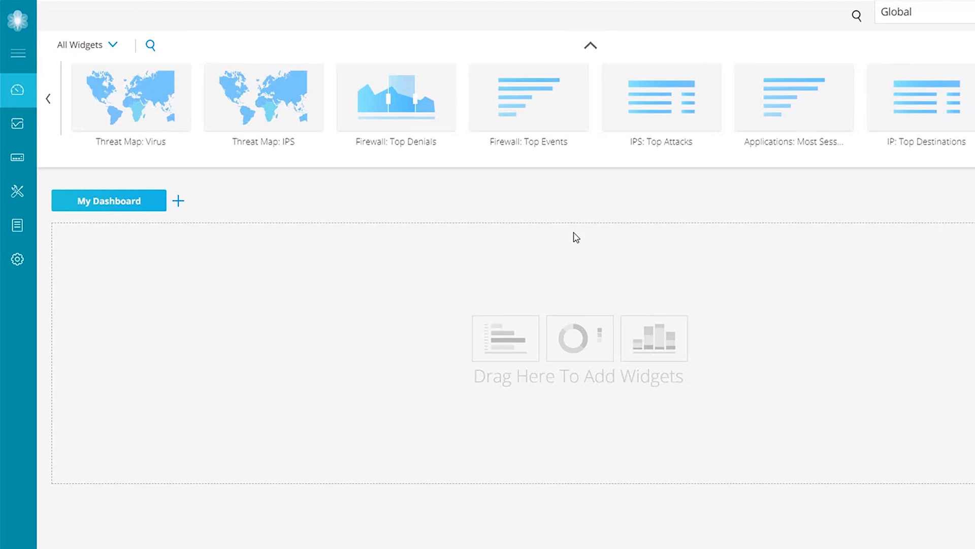
pyautogui.moveTo(54, 184)
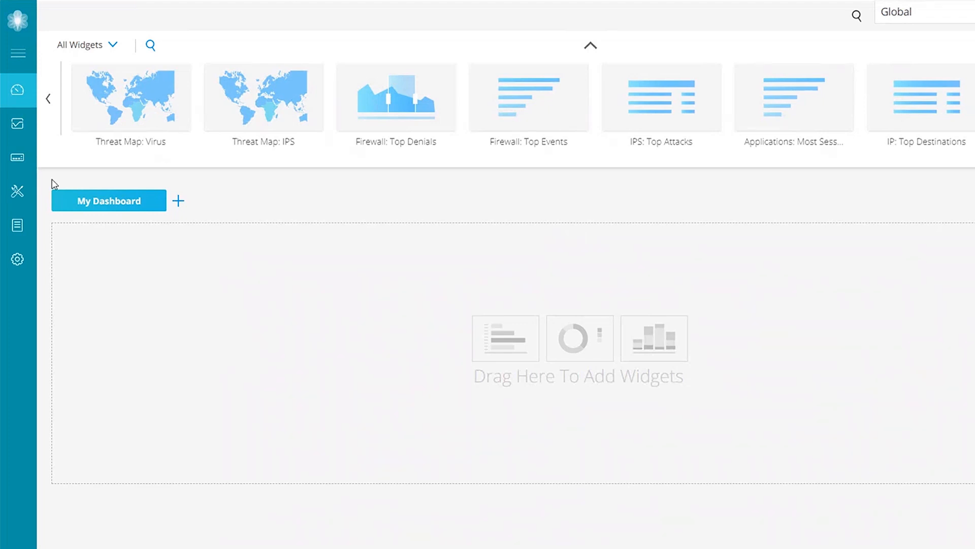
pyautogui.click(17, 192)
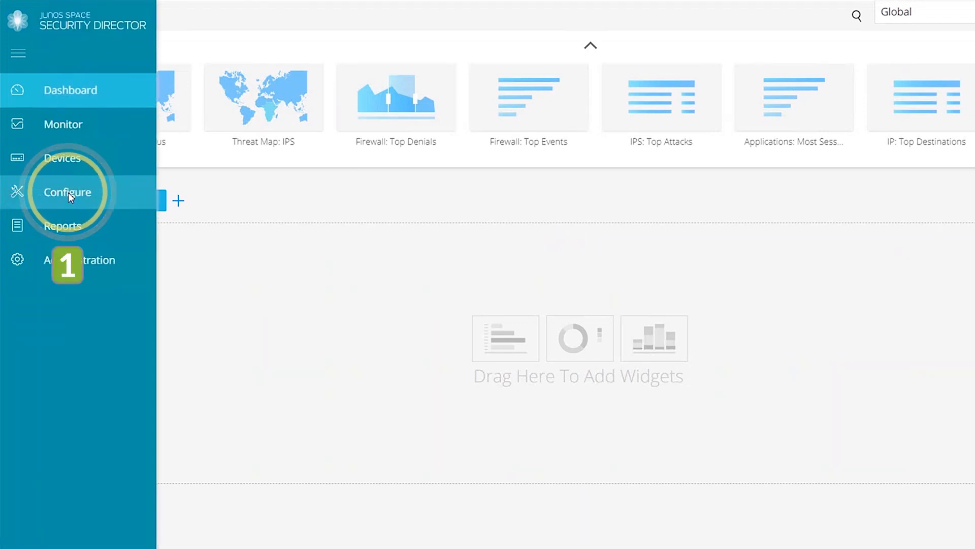
pyautogui.click(67, 192)
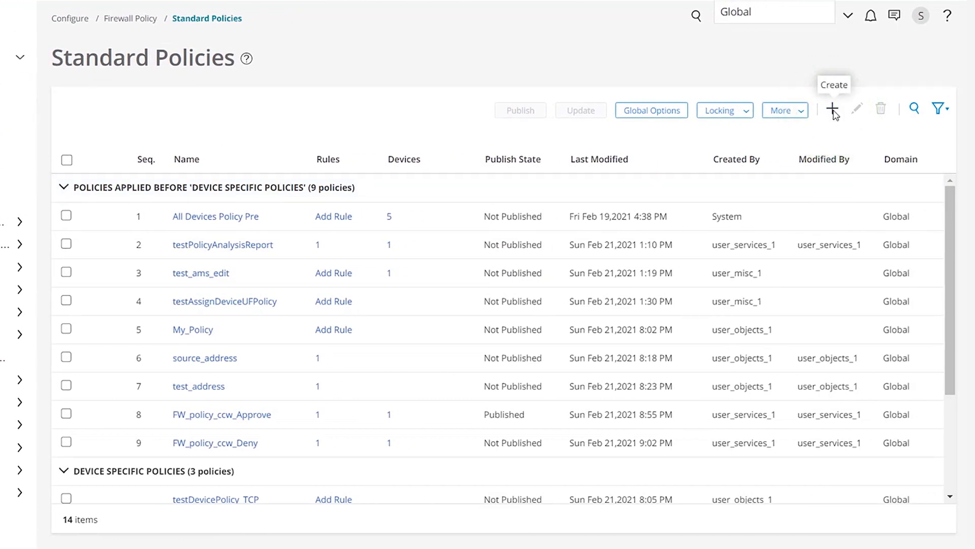
# - Start a new firewall policy named eg-standard-fw1
pyautogui.click(832, 108)
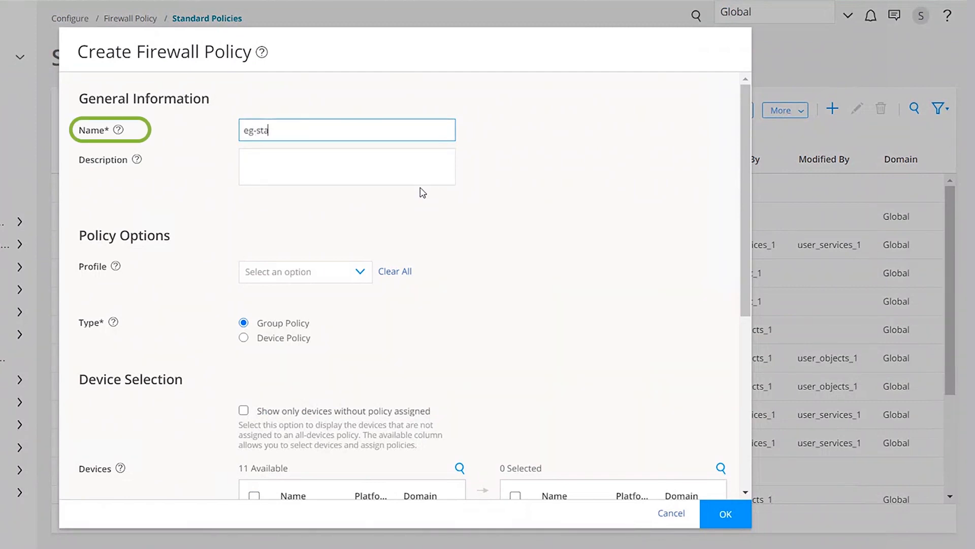
pyautogui.write('ndard-fw1')
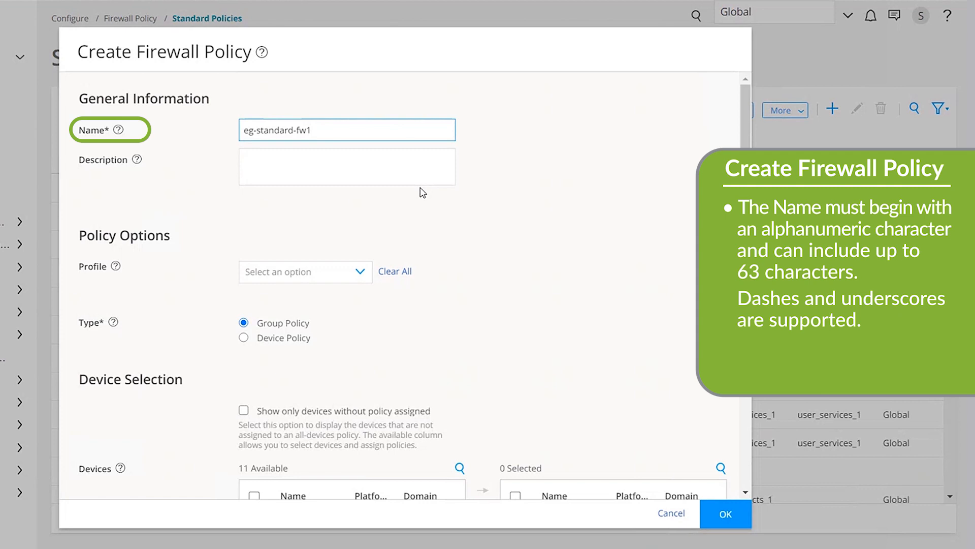
pyautogui.click(104, 160)
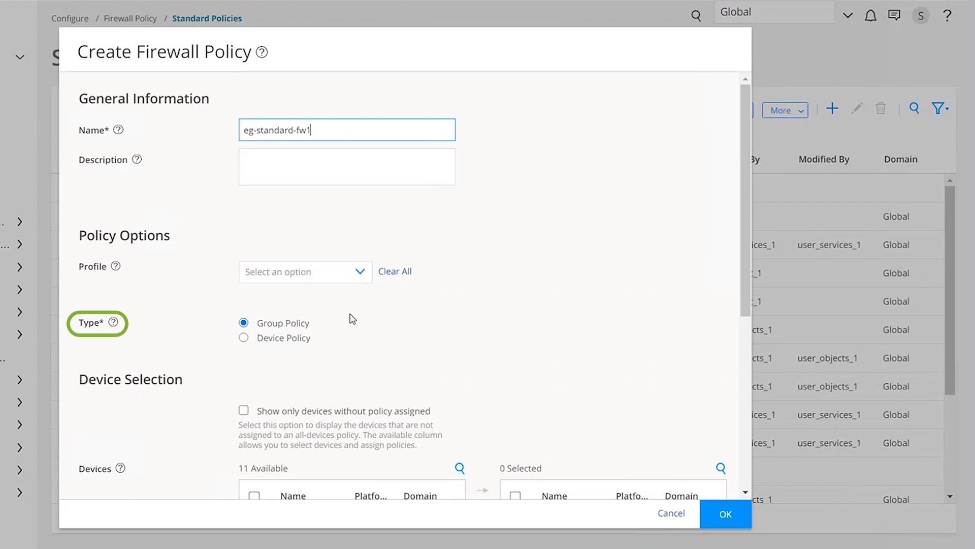
# - Create eg-standard-fw1 as a Device Policy assigned to VSRX-10.204.253.239
pyautogui.click(243, 352)
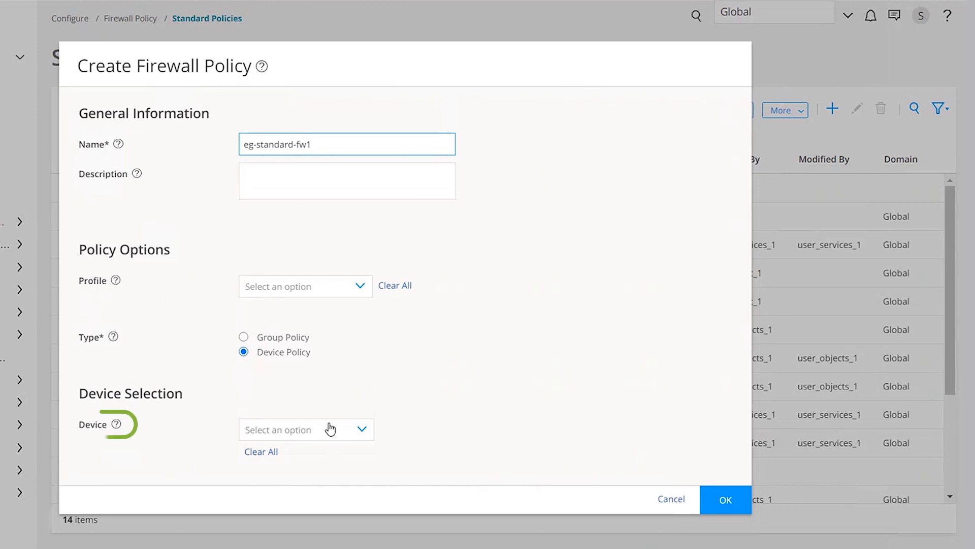
pyautogui.click(306, 429)
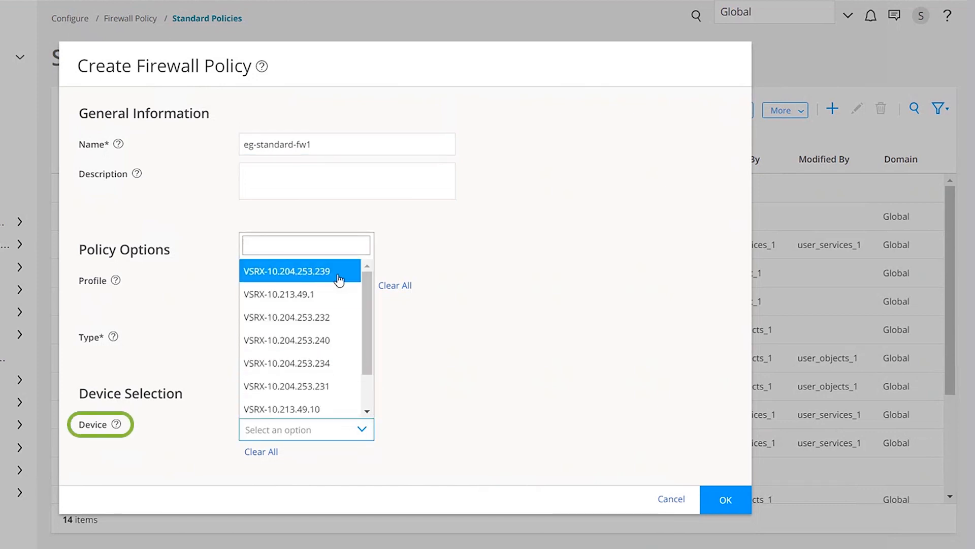
pyautogui.click(287, 270)
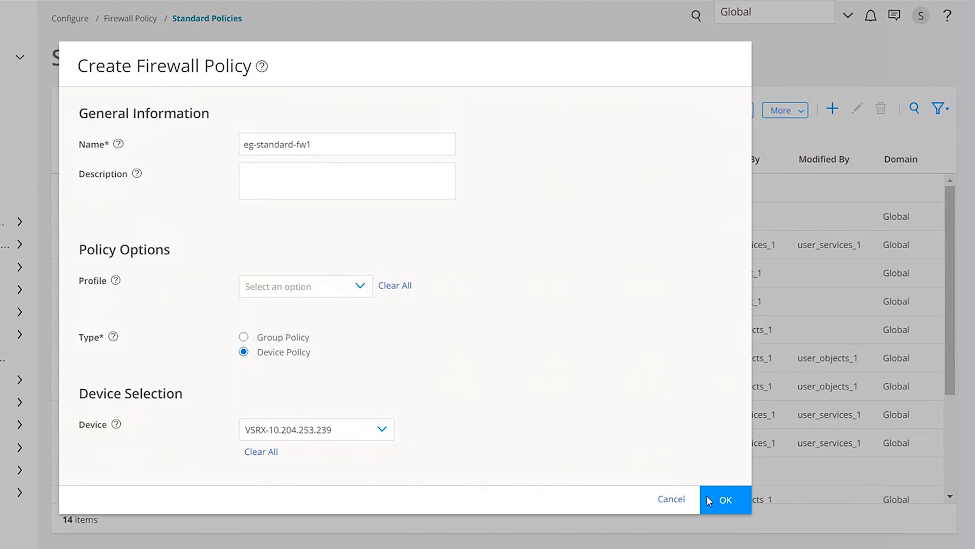
pyautogui.click(725, 499)
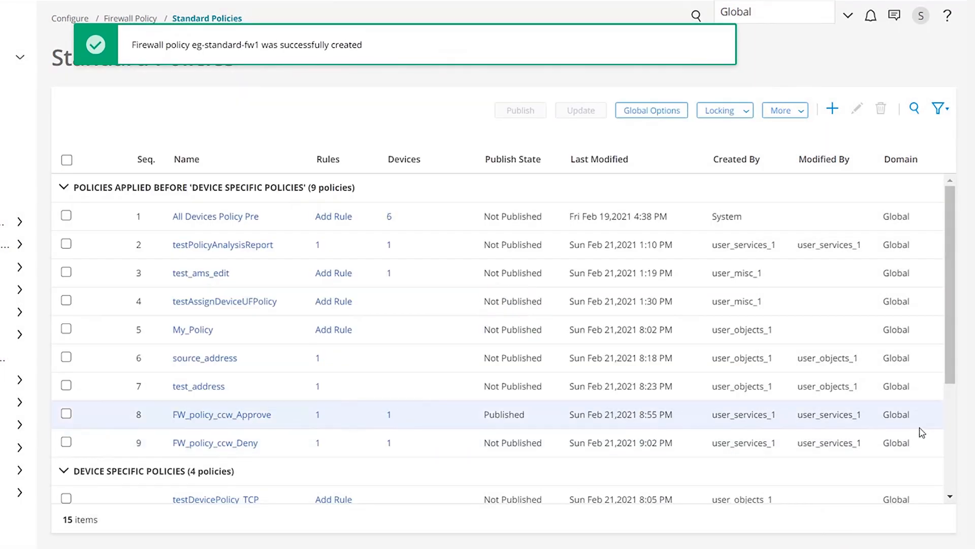
pyautogui.scroll(-3)
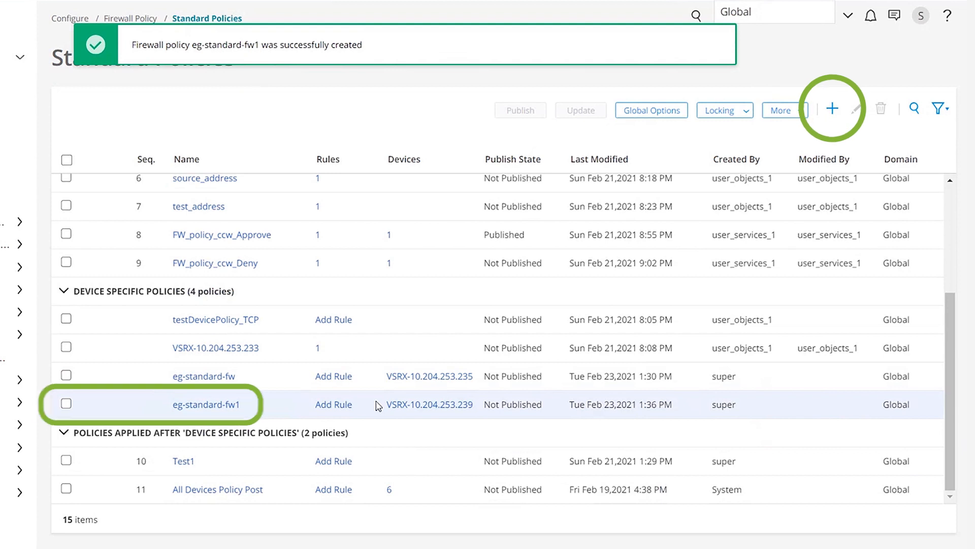
# - Add a rule named testrule1 to eg-standard-fw1 and proceed to its source
pyautogui.click(333, 404)
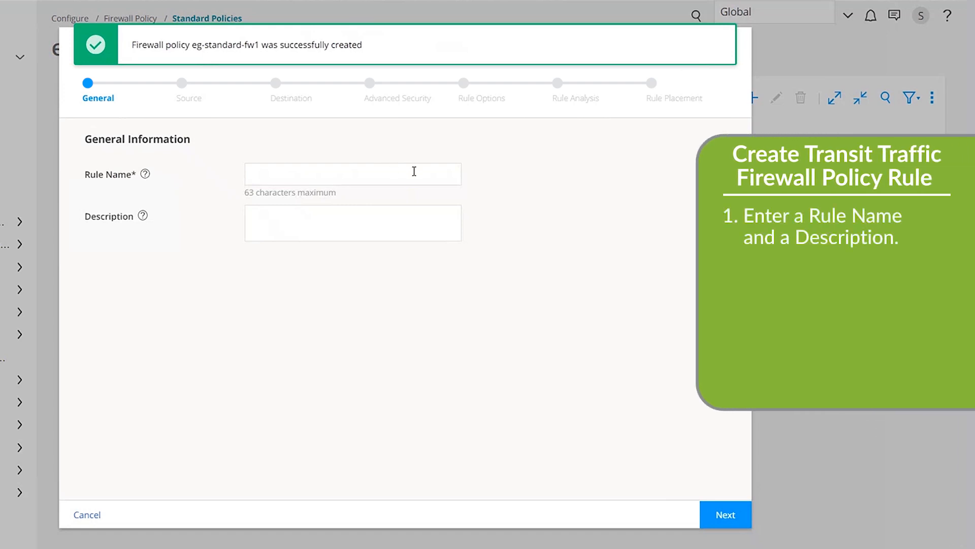
pyautogui.write('testrule1')
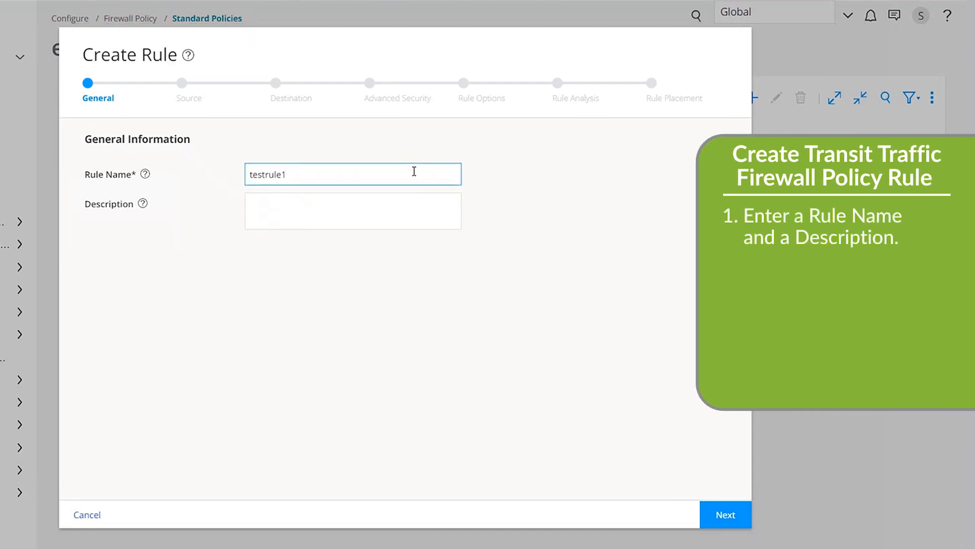
pyautogui.click(725, 514)
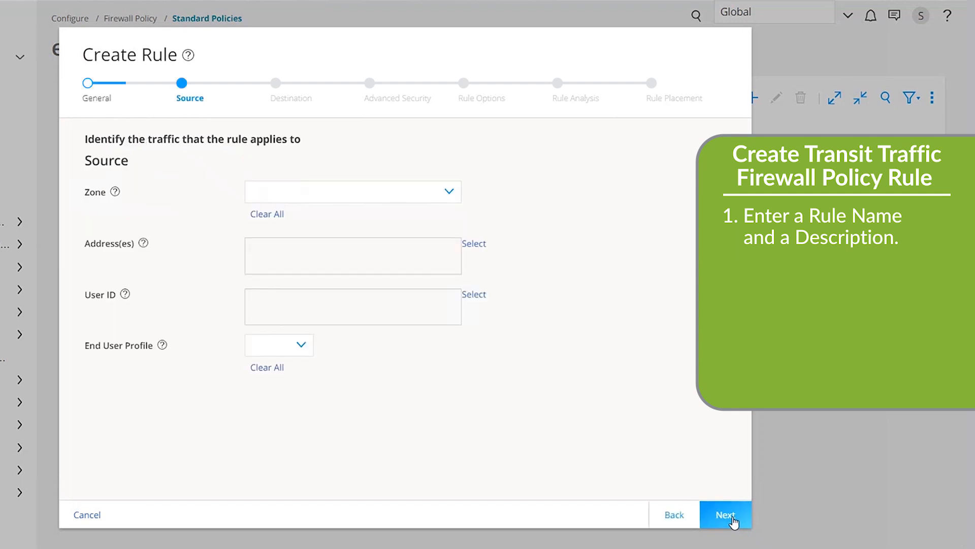
# - Set source zone junos-host with addresses 1-Automation_test_host_1 and 1-Automation_test_host
pyautogui.click(725, 514)
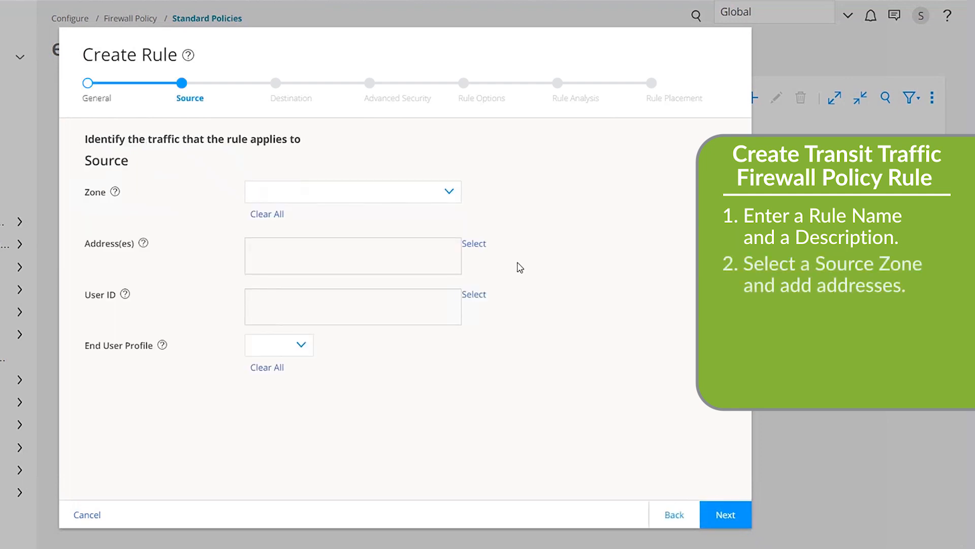
pyautogui.click(352, 191)
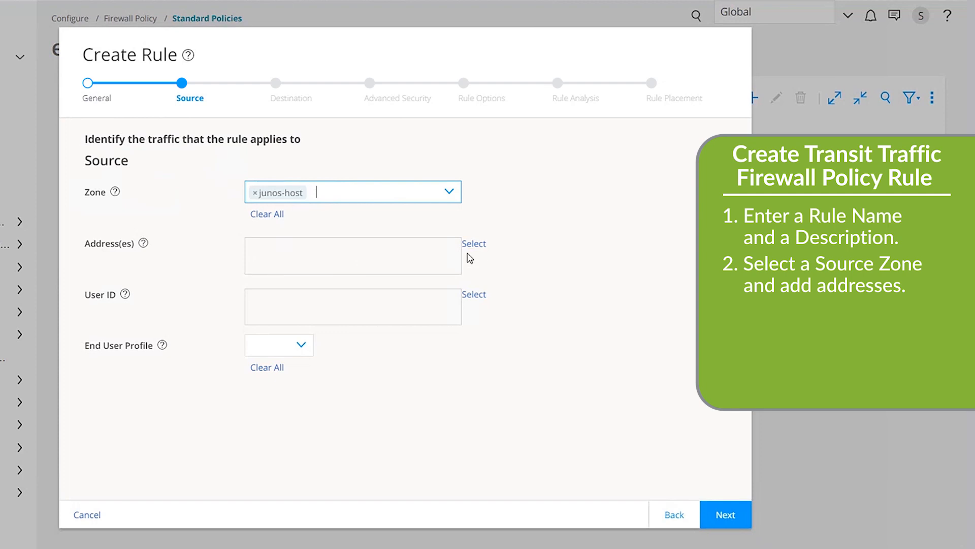
pyautogui.click(474, 242)
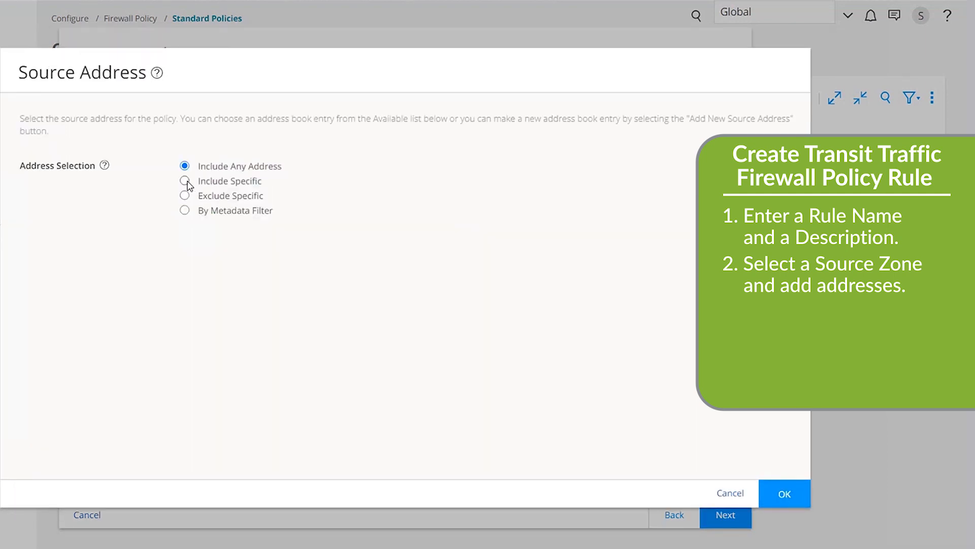
pyautogui.click(185, 181)
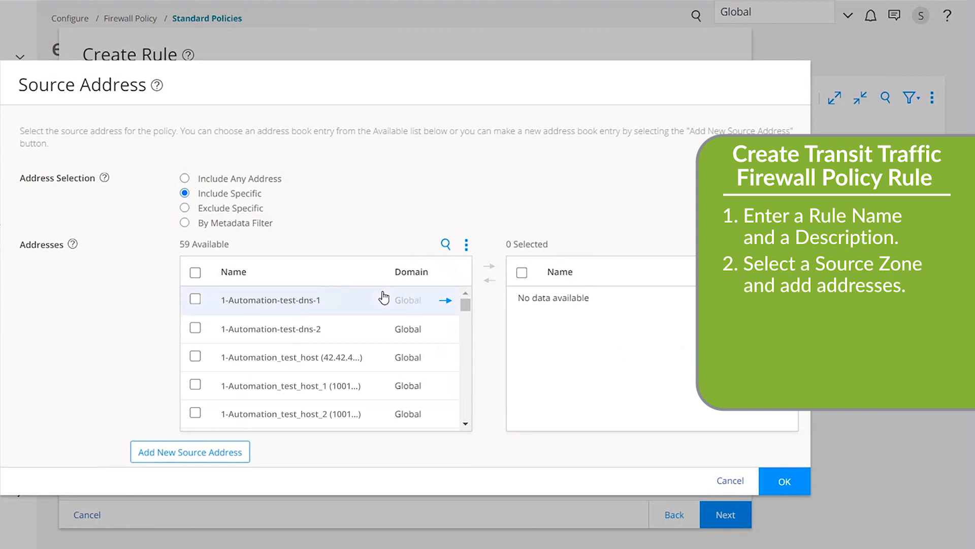
pyautogui.click(444, 298)
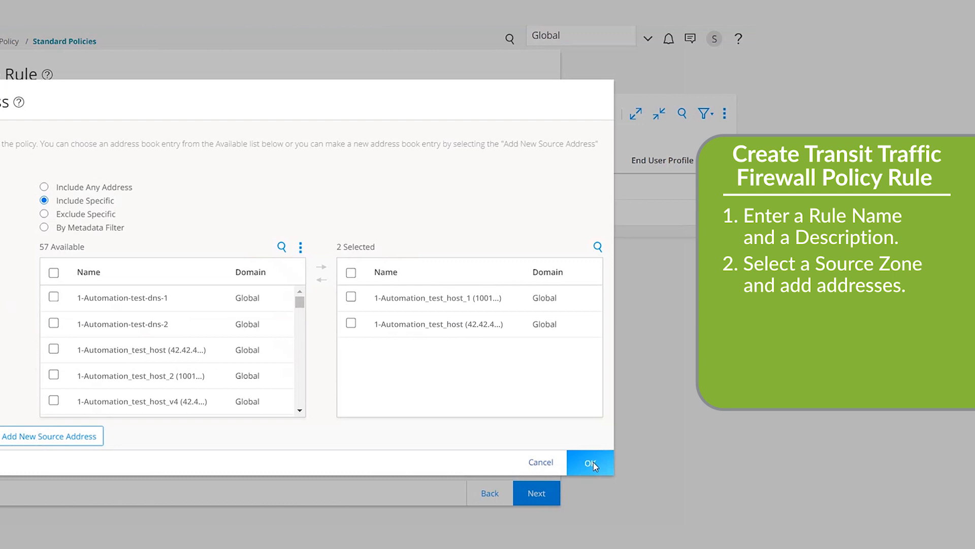
pyautogui.click(589, 461)
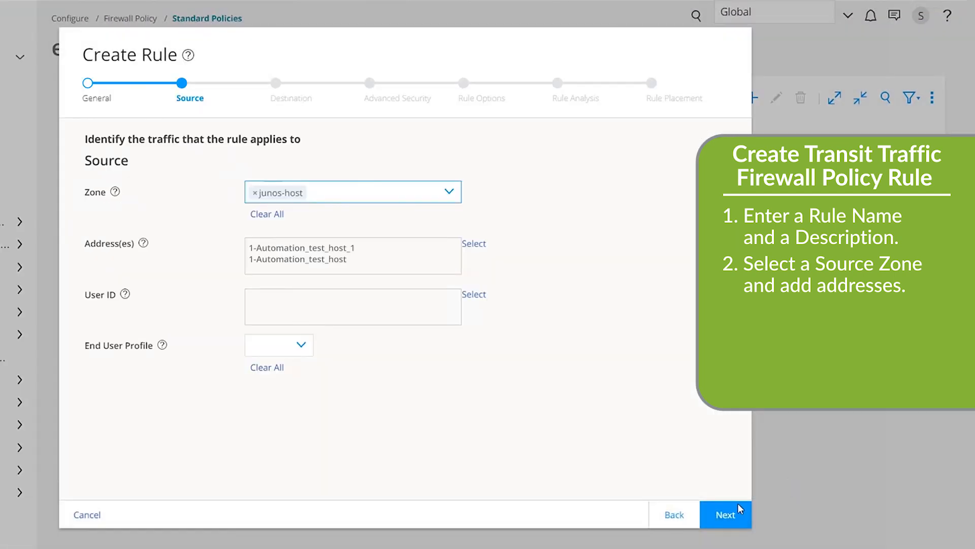
# - Set destination zone N1-D-SS-GPHSM-DSZ1 with address 1-Automation-test-dns-2
pyautogui.click(725, 514)
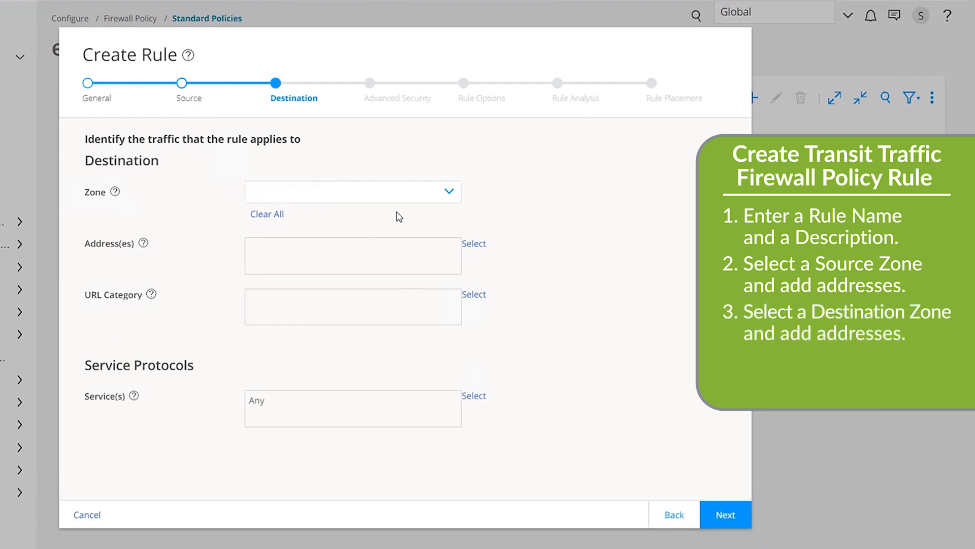
pyautogui.click(348, 192)
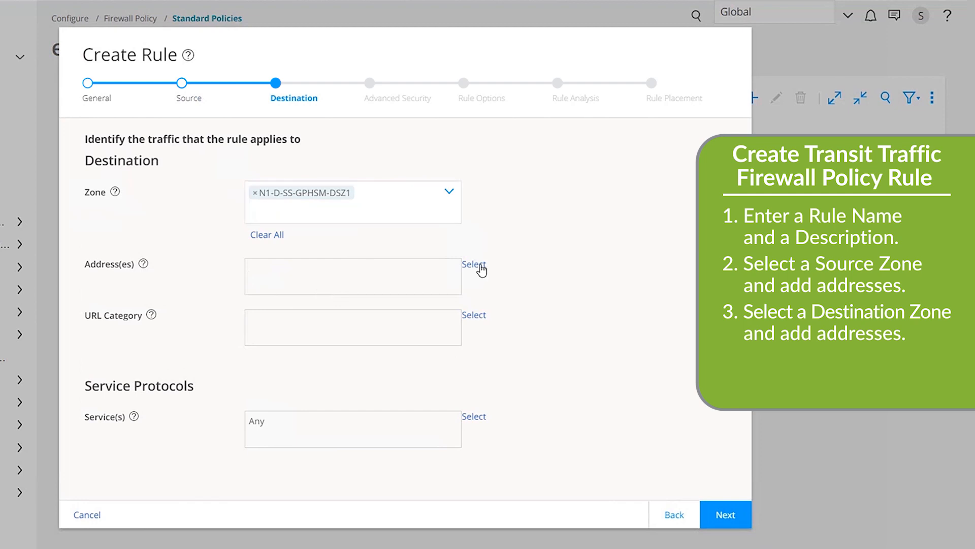
pyautogui.click(473, 264)
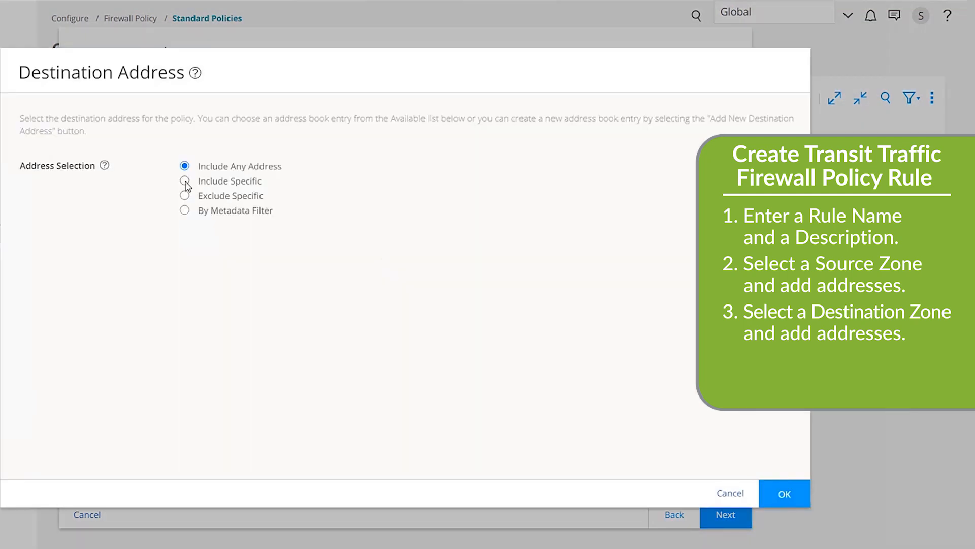
pyautogui.click(185, 180)
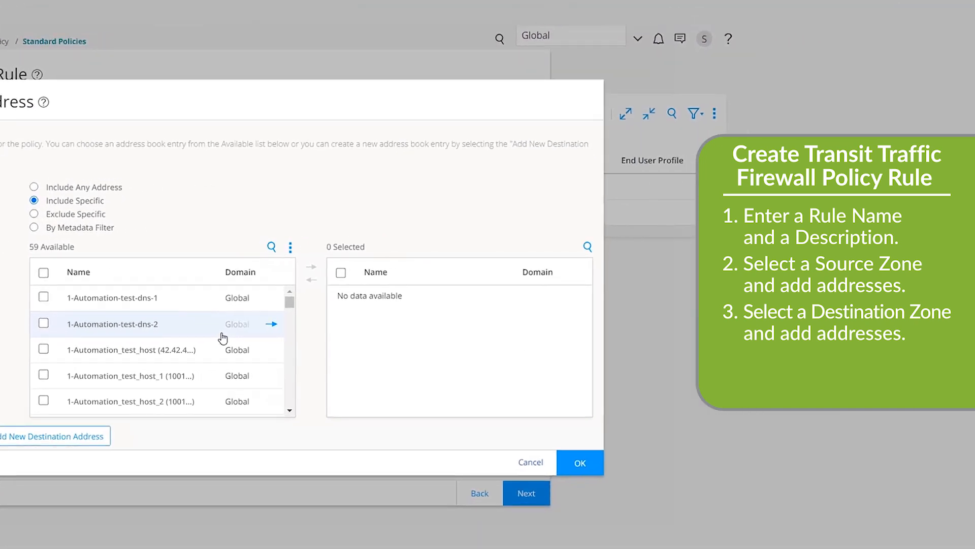
pyautogui.moveTo(267, 334)
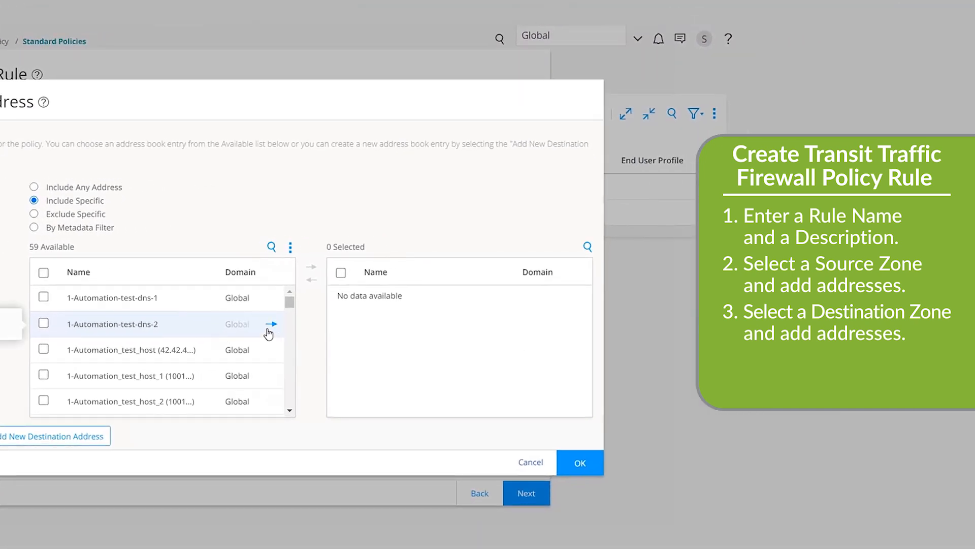
pyautogui.click(270, 323)
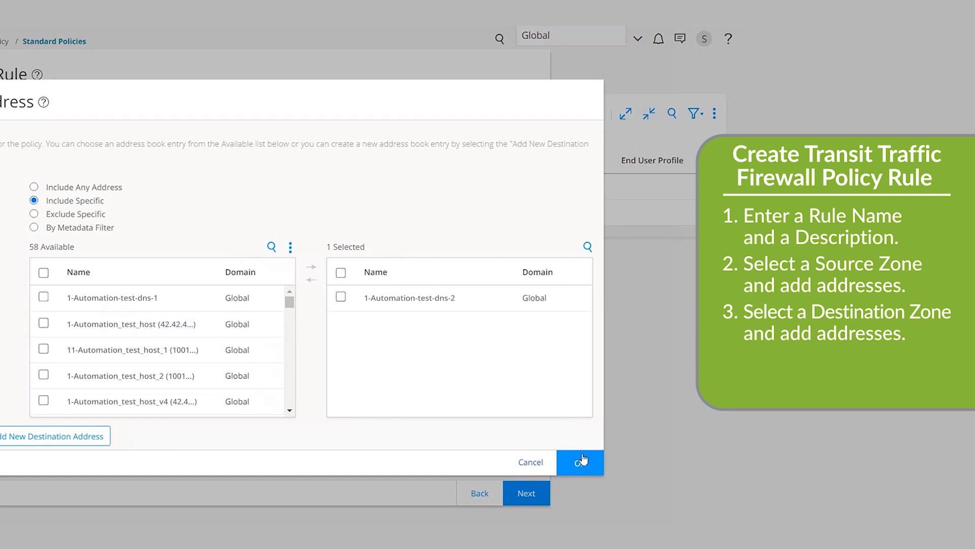
pyautogui.click(579, 463)
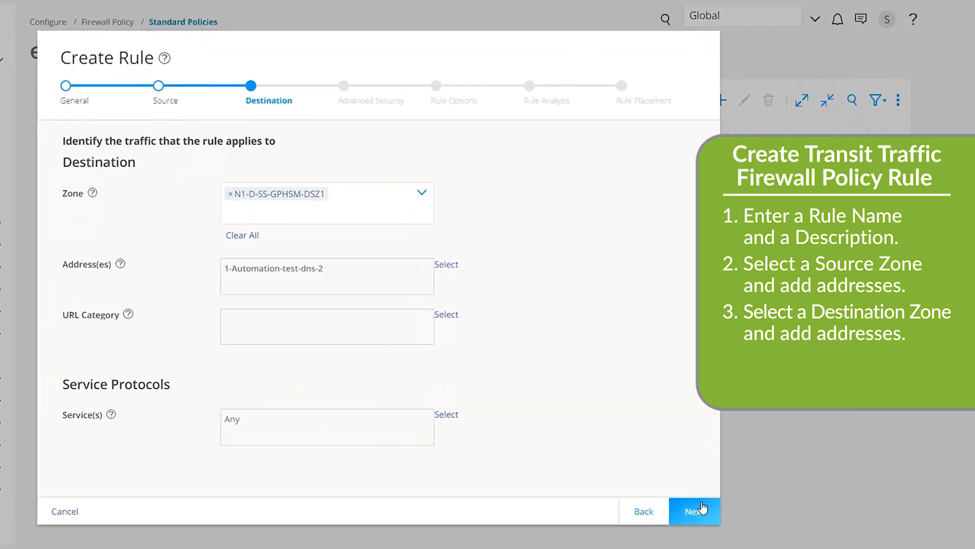
# - Set testrule1's action to Permit and move past advanced security
pyautogui.click(695, 511)
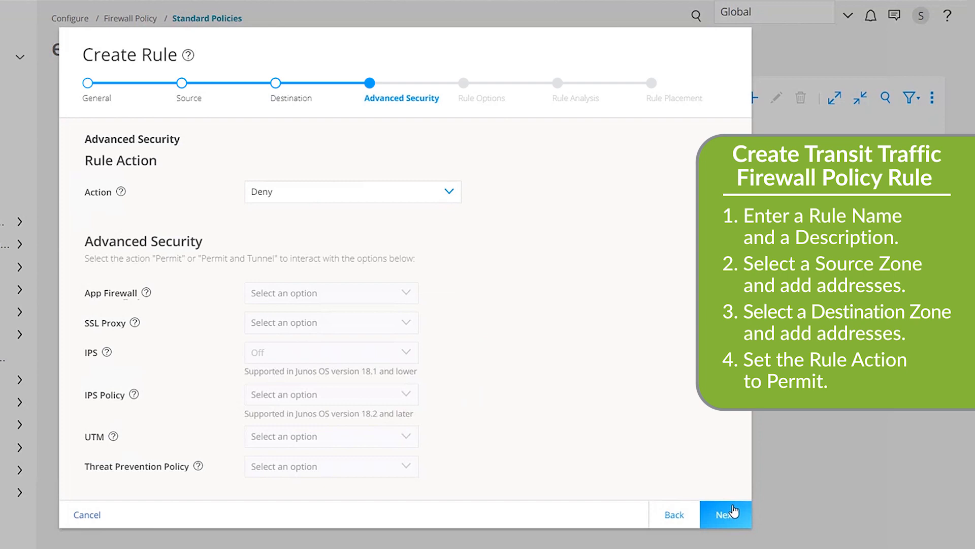
pyautogui.click(353, 191)
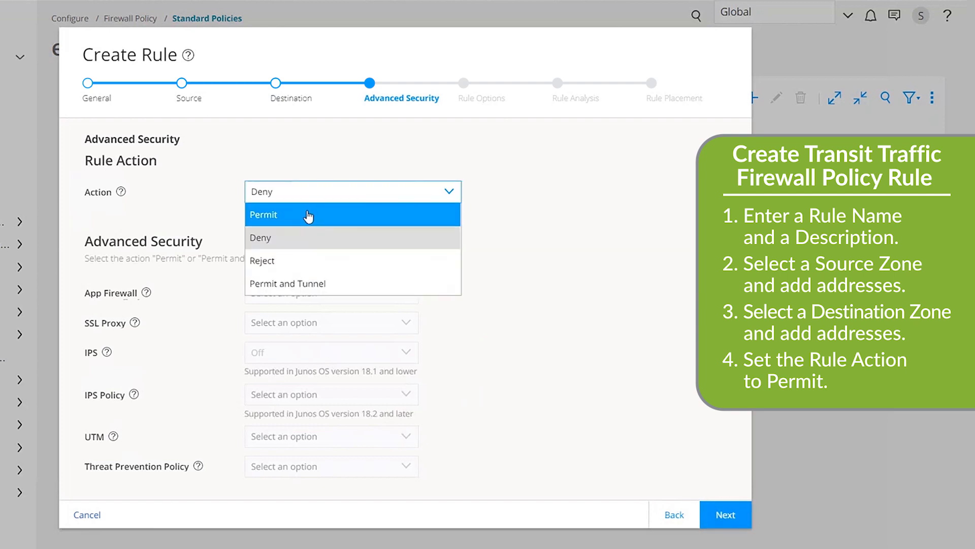
pyautogui.click(264, 215)
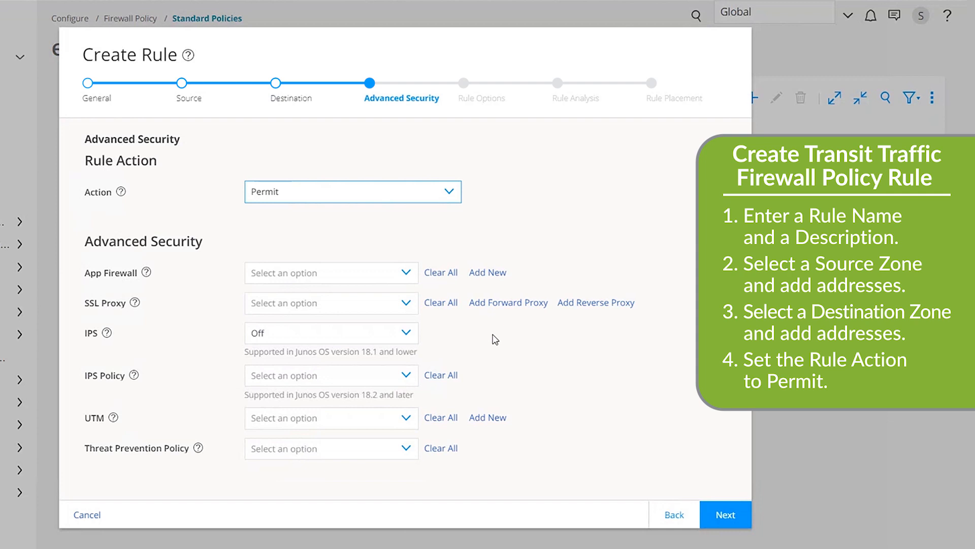
pyautogui.click(724, 514)
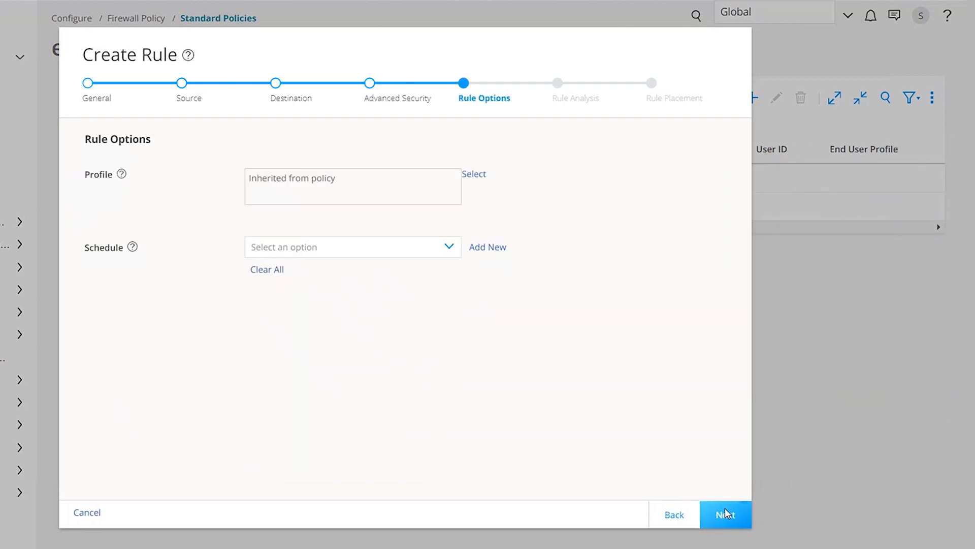
# - Accept analysis and placement defaults and finish adding testrule1 to the policy
pyautogui.click(725, 514)
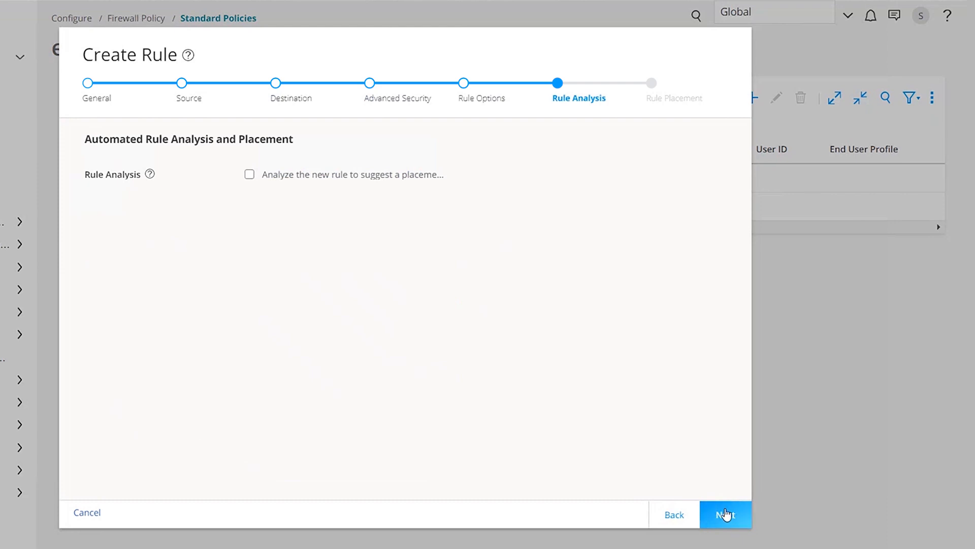
pyautogui.click(725, 514)
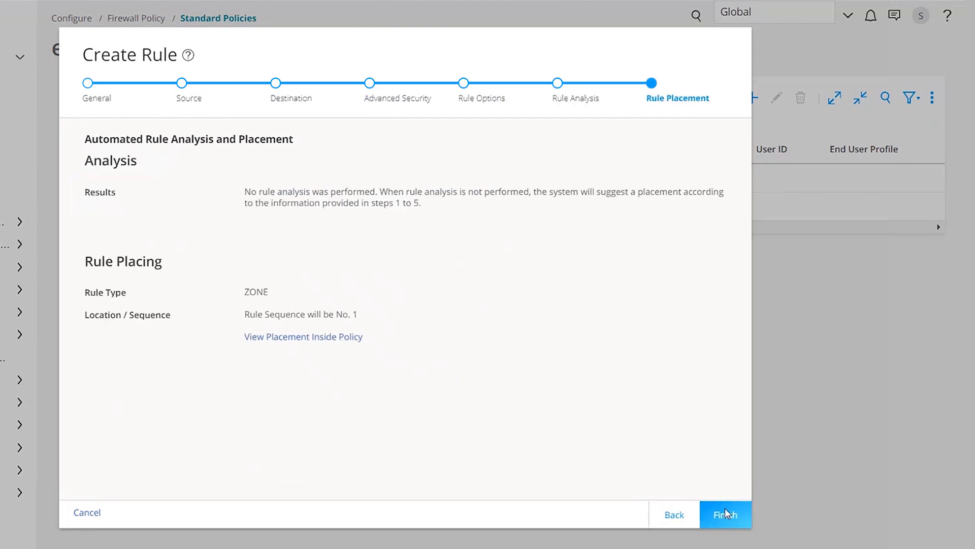
pyautogui.click(725, 514)
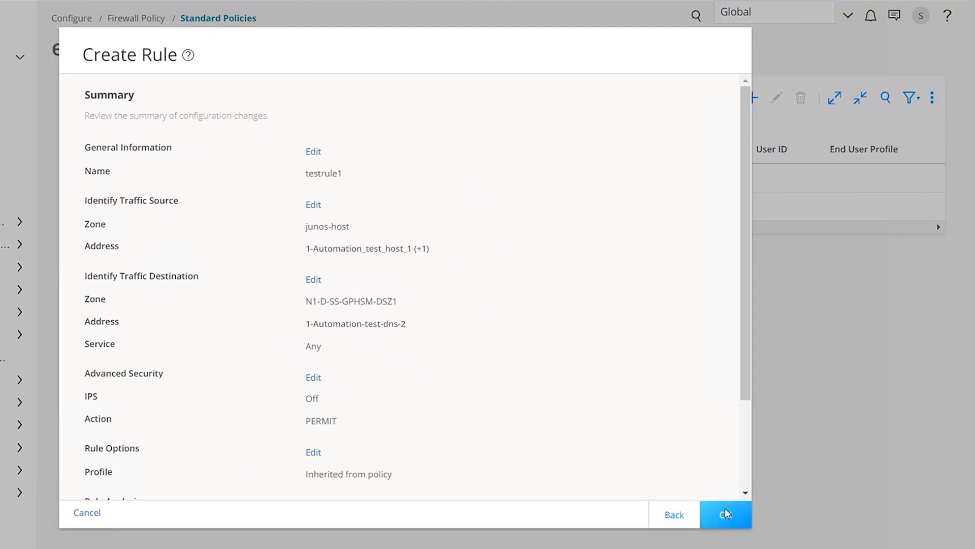
pyautogui.click(725, 514)
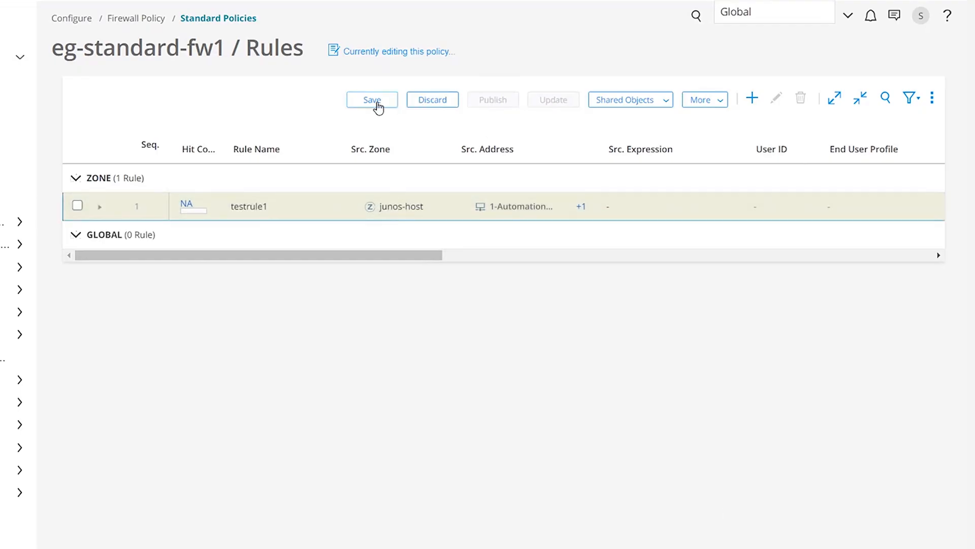
# - Save eg-standard-fw1 with testrule1
pyautogui.click(372, 99)
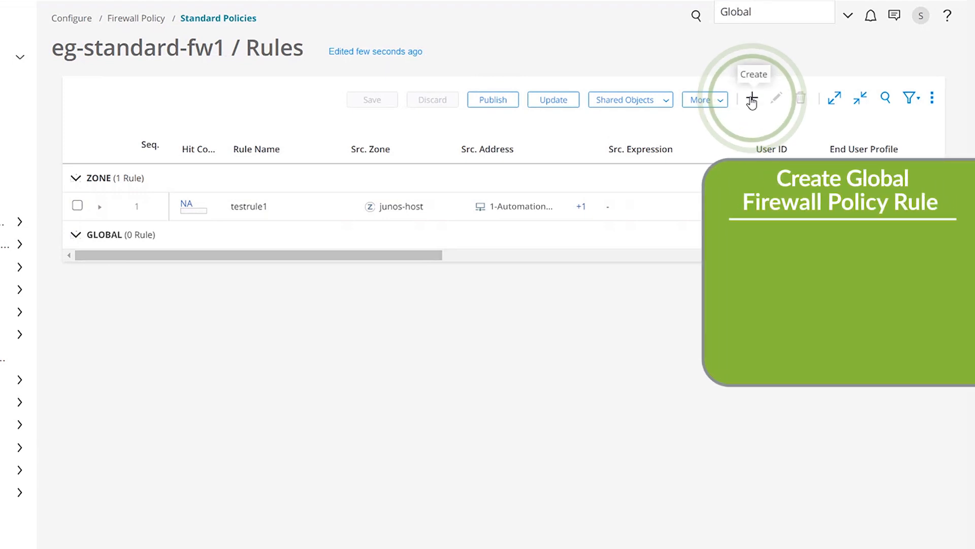
# - Start global rule testrule2 with Any source and destination zones
pyautogui.click(752, 99)
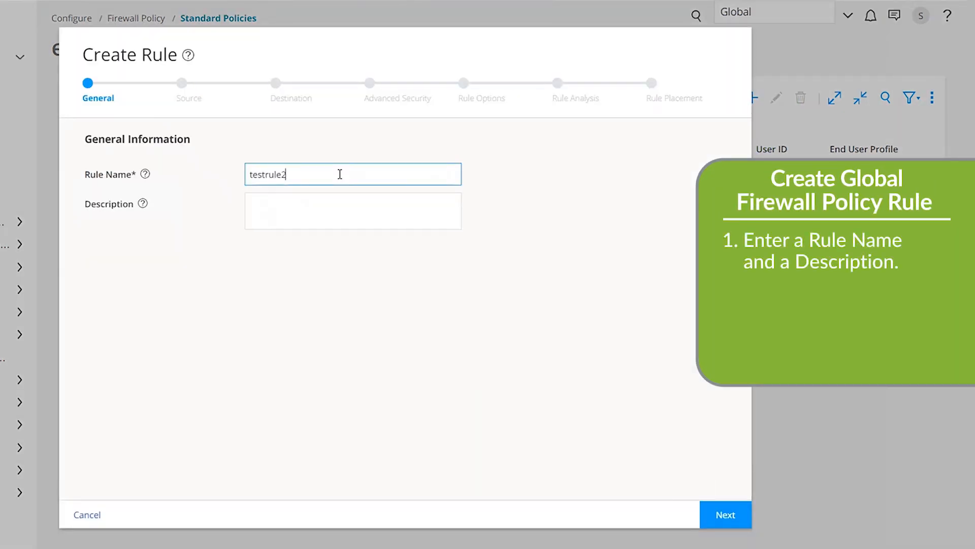
pyautogui.moveTo(725, 515)
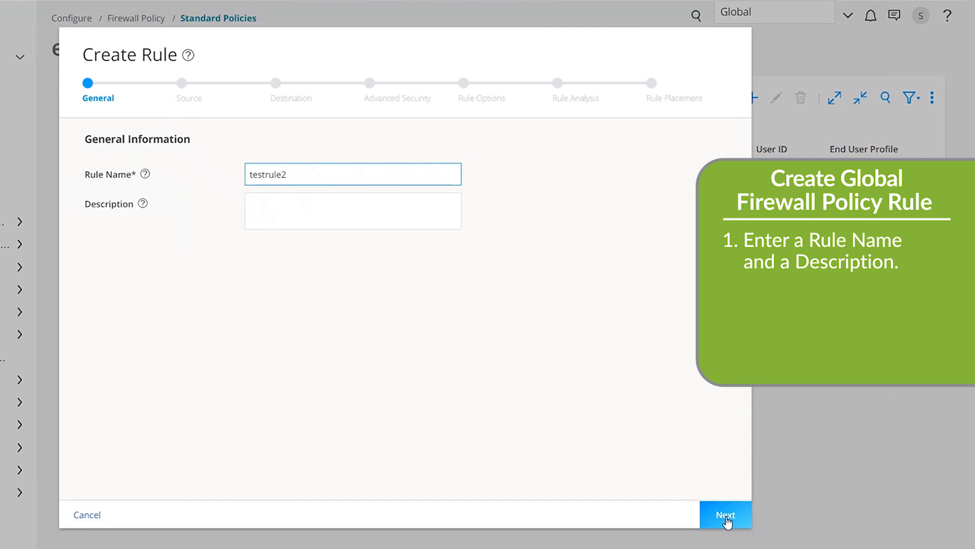
pyautogui.click(725, 514)
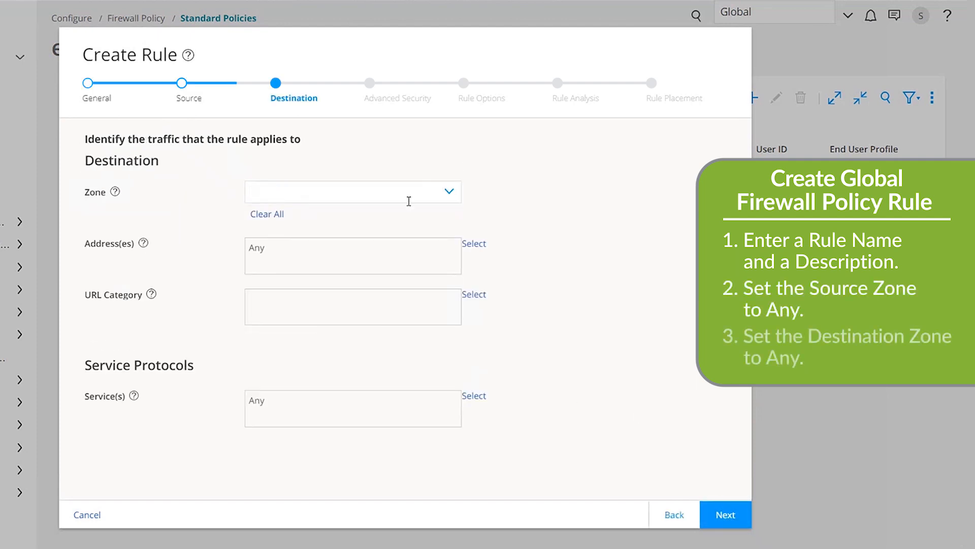
pyautogui.click(351, 192)
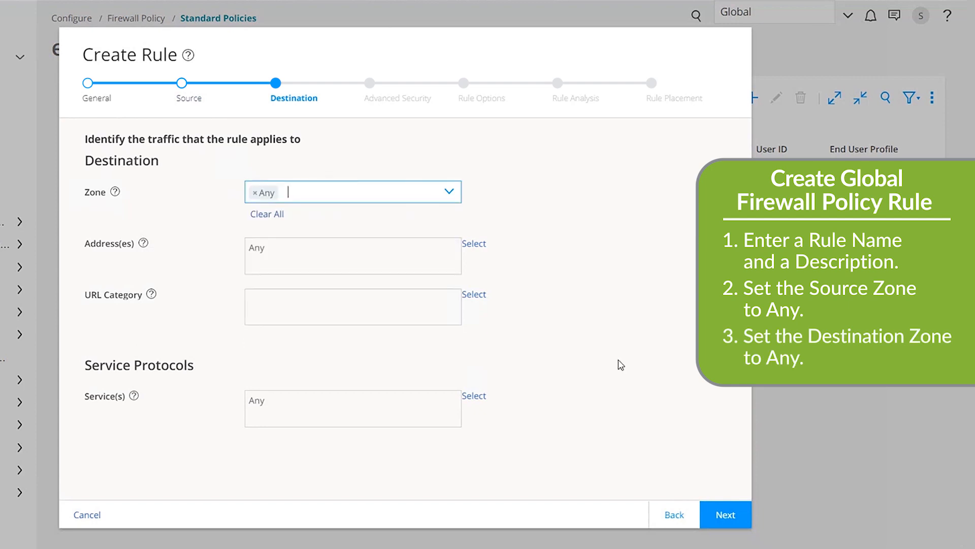
pyautogui.click(724, 514)
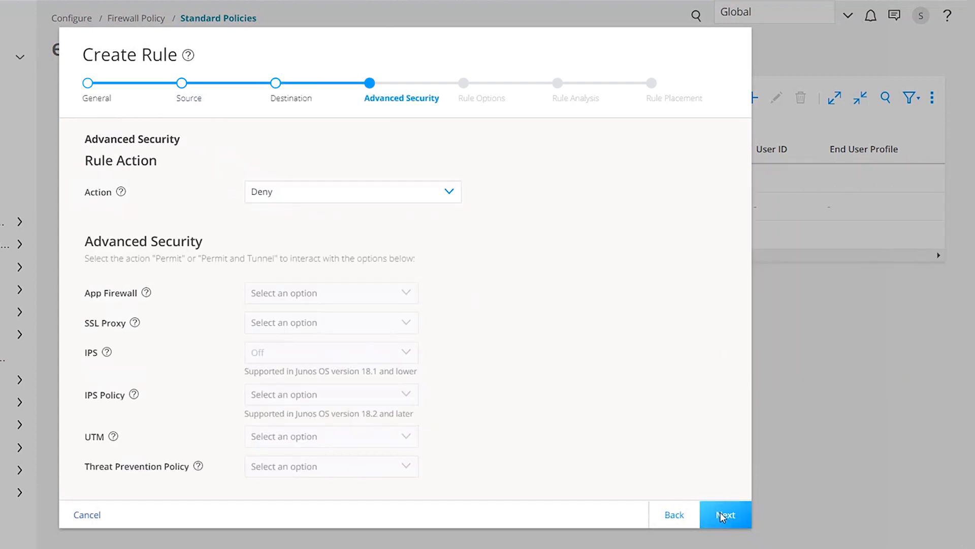
# - Keep the Deny action, accept placement and finish adding testrule2 to the policy
pyautogui.click(725, 514)
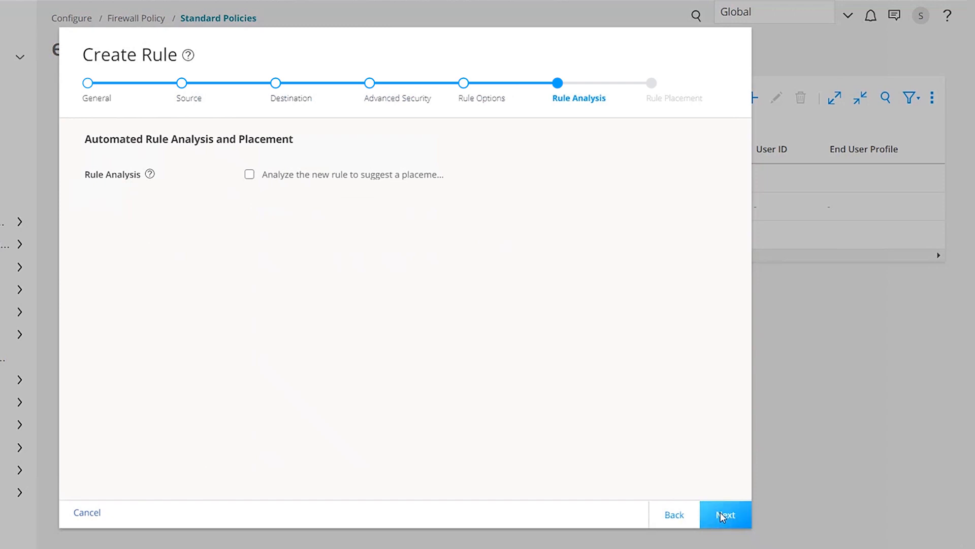
pyautogui.click(724, 514)
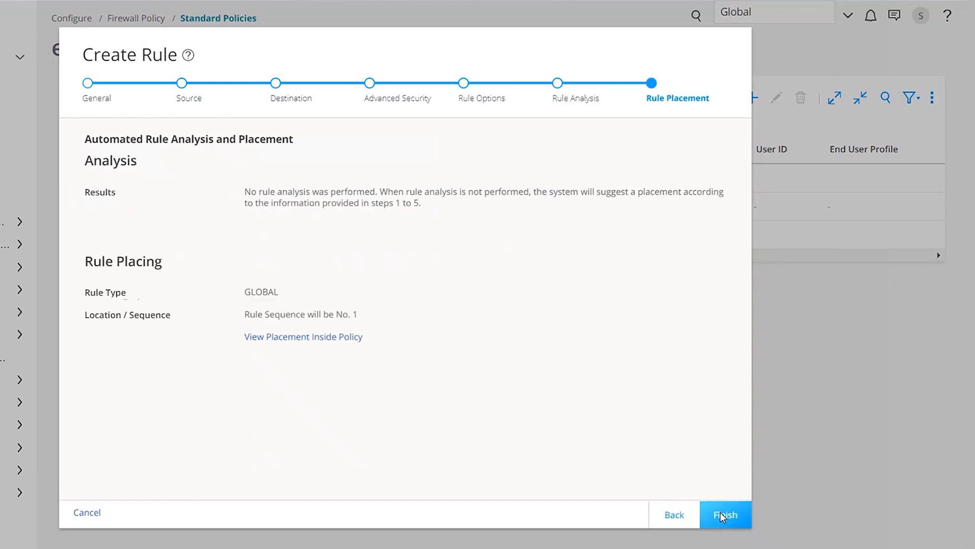
pyautogui.click(726, 514)
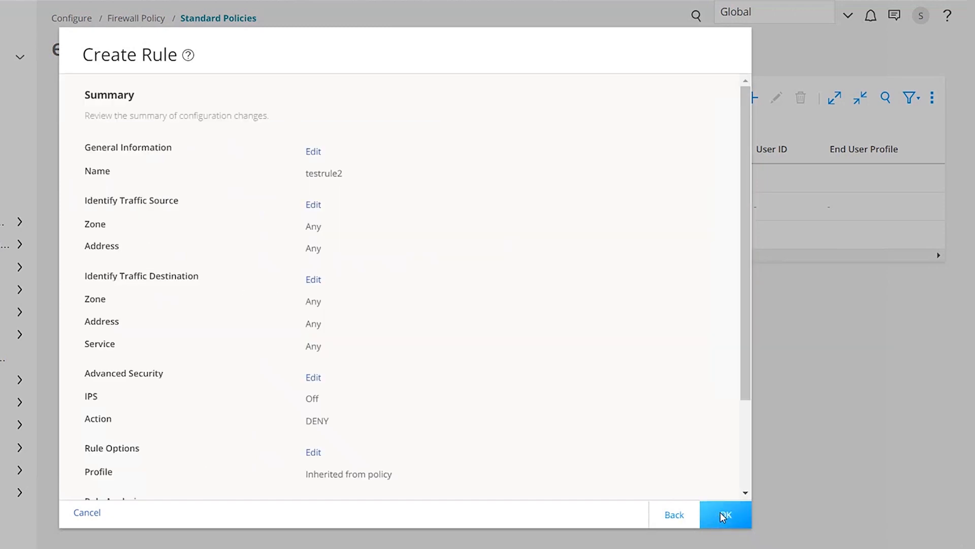
pyautogui.click(725, 514)
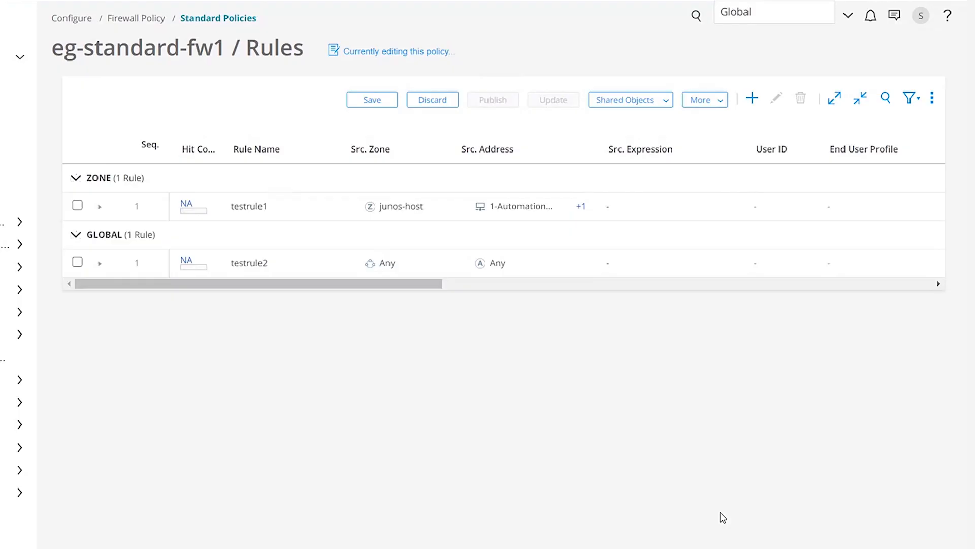
pyautogui.moveTo(674, 436)
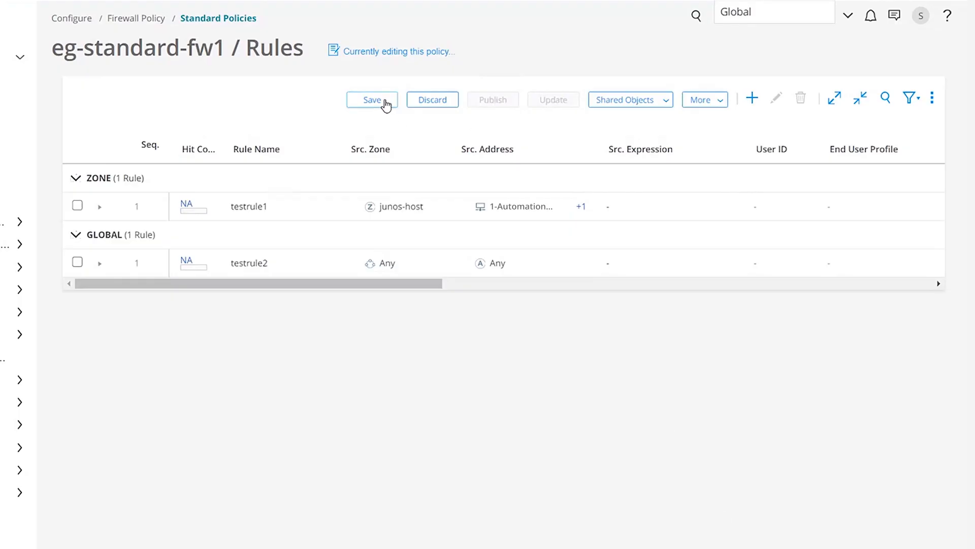
# - Save eg-standard-fw1 with both testrule1 and testrule2
pyautogui.click(372, 100)
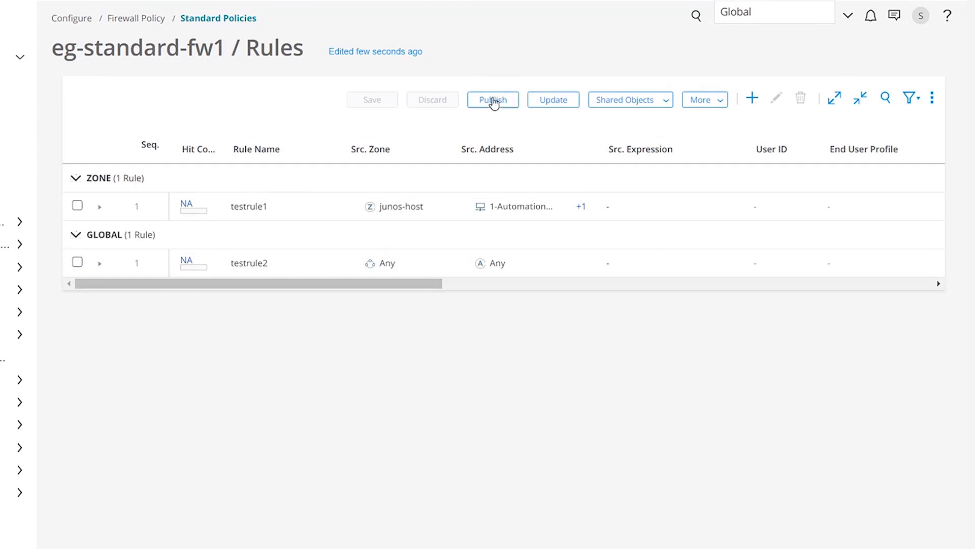
# - Review the CLI configuration changes to be pushed to VSRX-10.204.253.239 before publishing
pyautogui.click(492, 100)
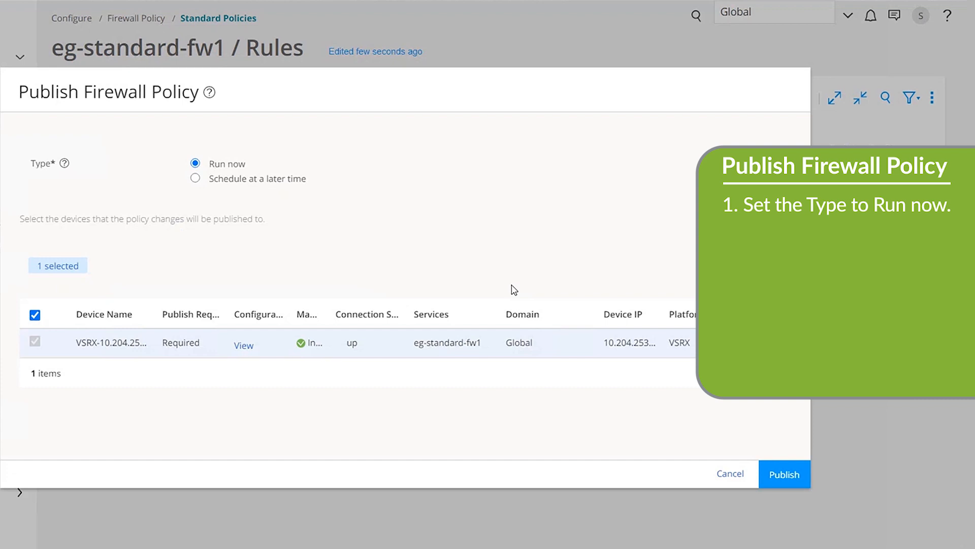
pyautogui.moveTo(254, 345)
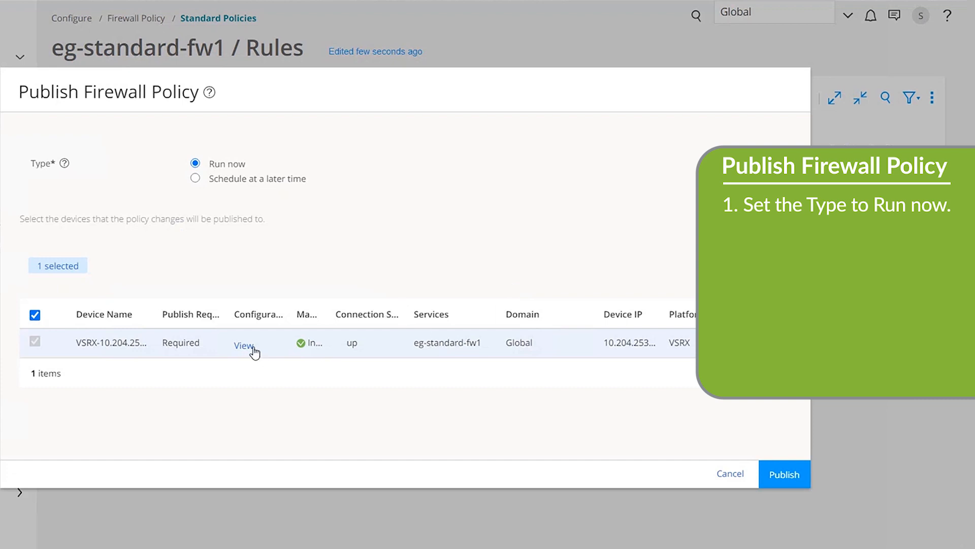
pyautogui.click(243, 345)
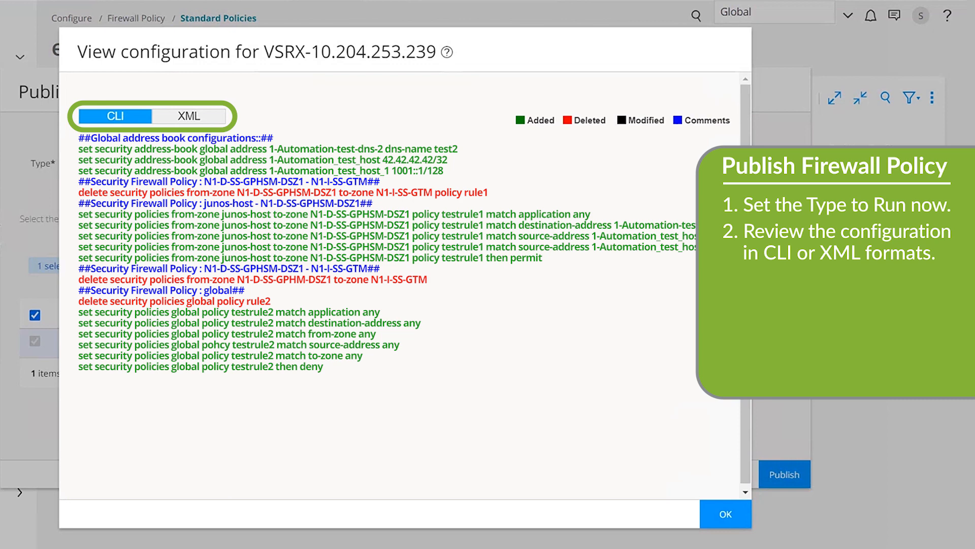
pyautogui.click(724, 514)
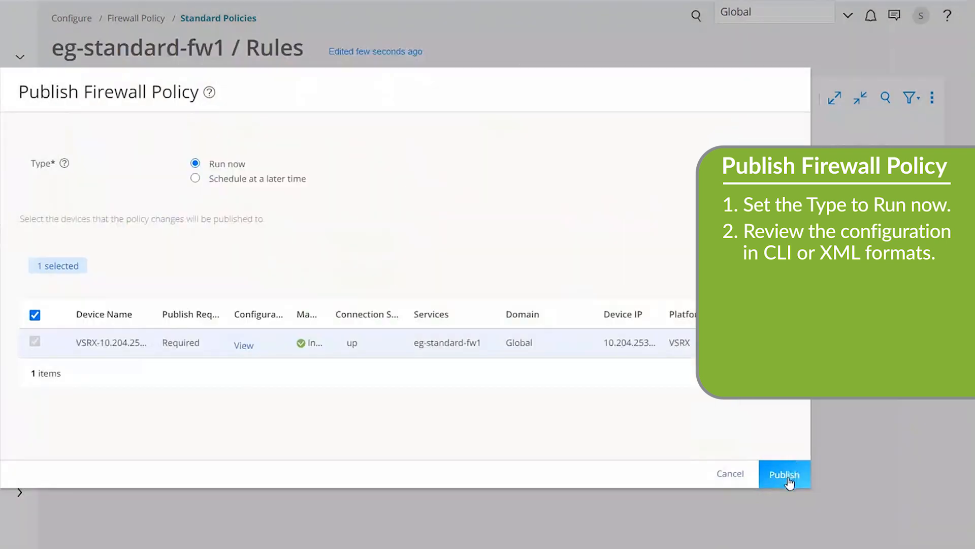
# - Publish eg-standard-fw1 to VSRX-10.204.253.239 and dismiss the successful Job Status
pyautogui.click(784, 473)
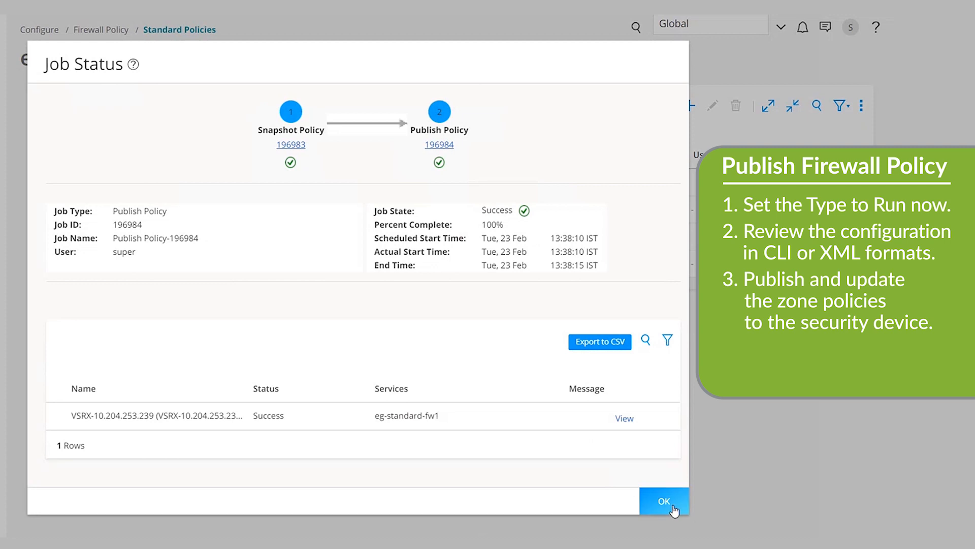
pyautogui.click(664, 501)
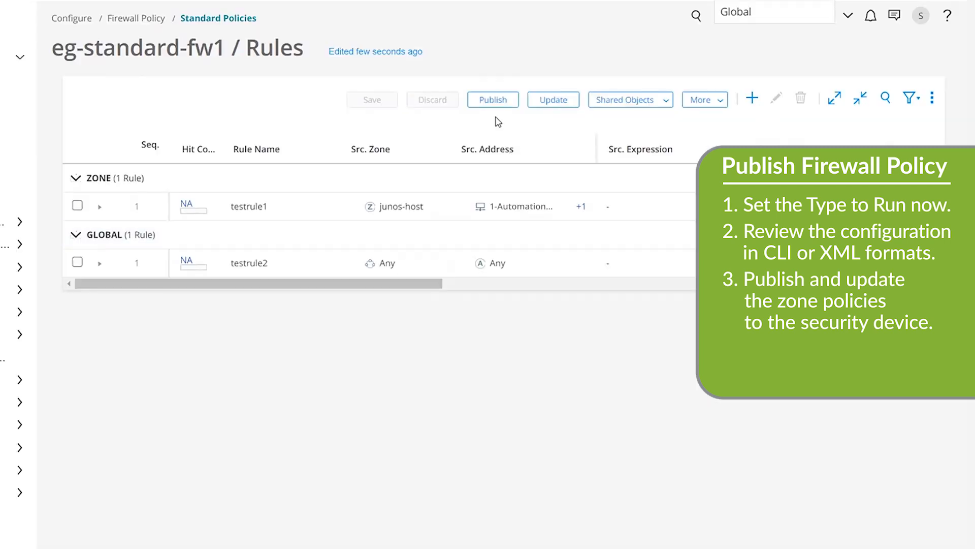
pyautogui.moveTo(553, 99)
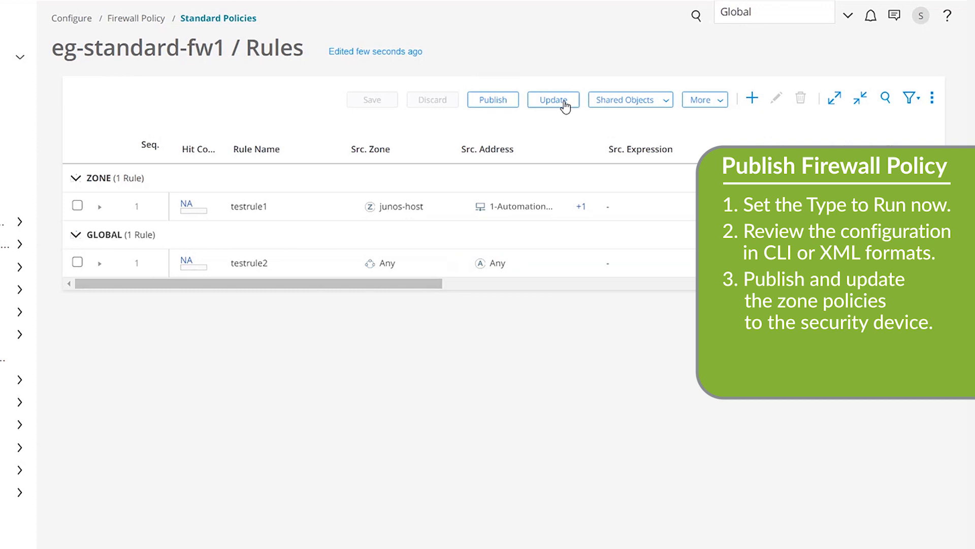
# - Publish and update eg-standard-fw1 to VSRX-10.204.253.239, confirming the job succeeded
pyautogui.click(552, 99)
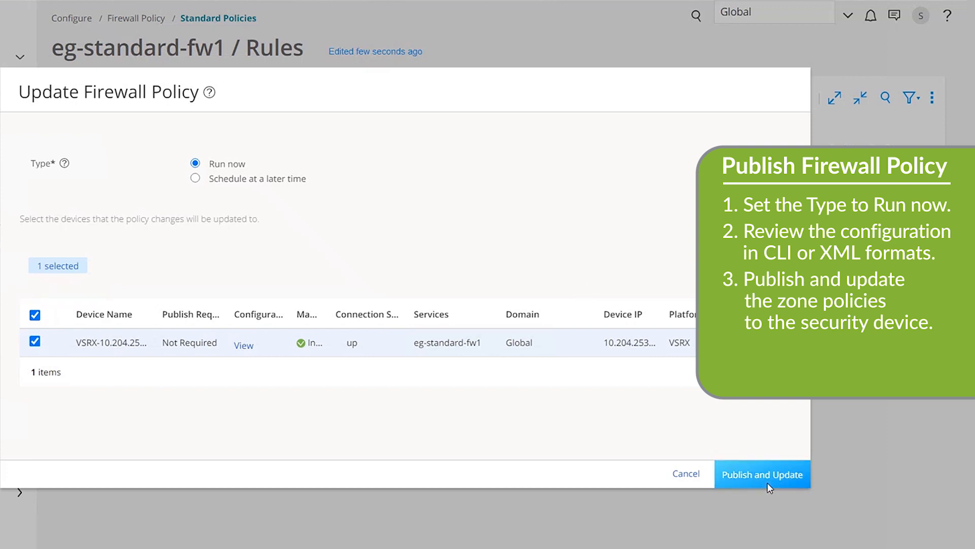
pyautogui.click(761, 475)
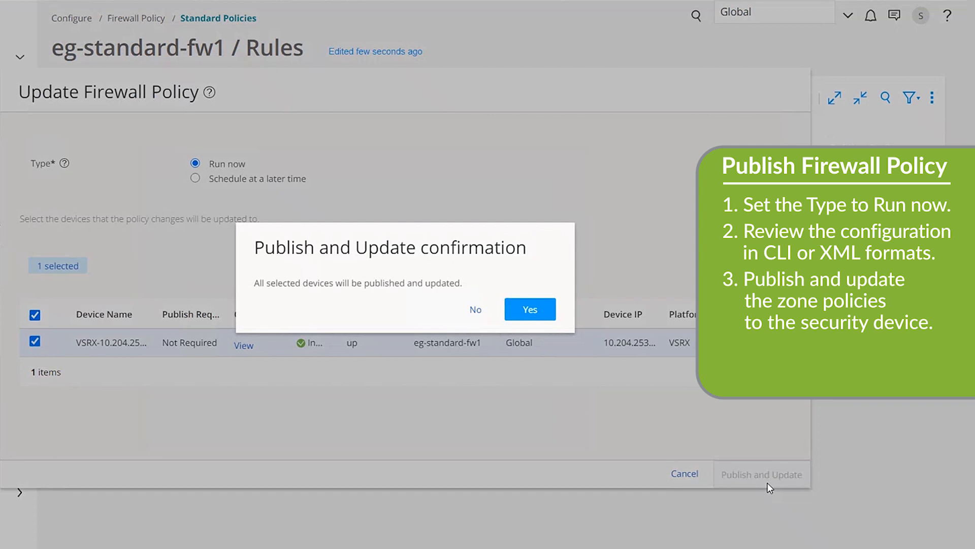
pyautogui.click(529, 309)
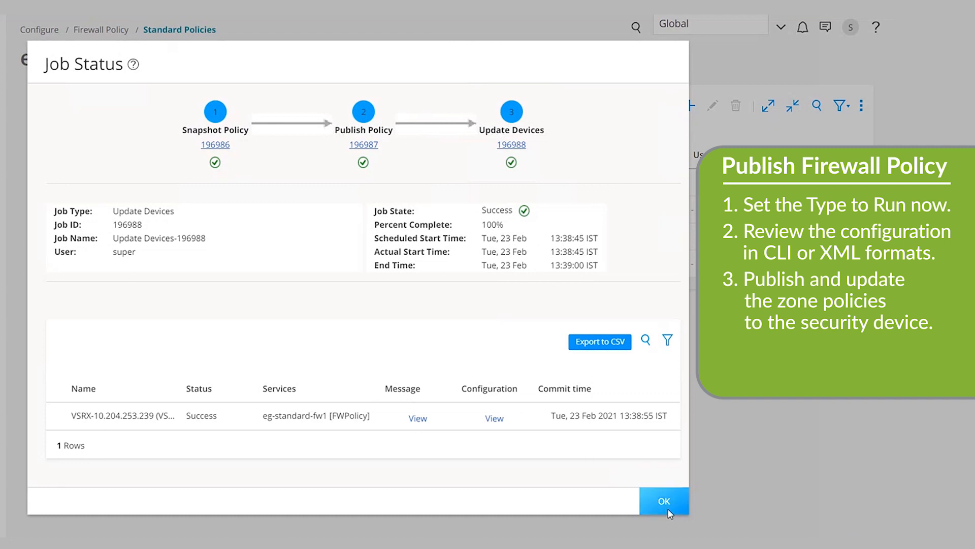
pyautogui.click(663, 501)
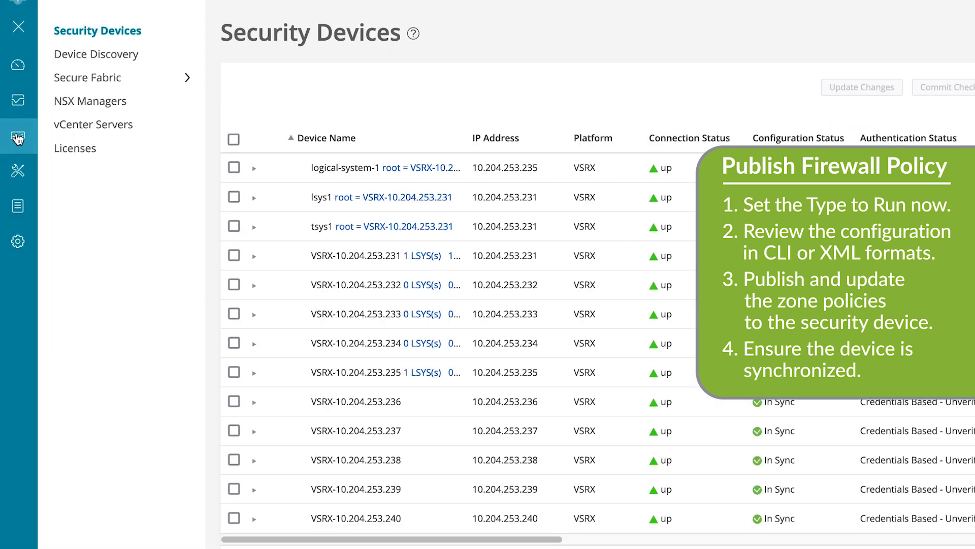
# - Check the VSRX-10.204.253.239 row in Security Devices shows In Sync
pyautogui.click(233, 488)
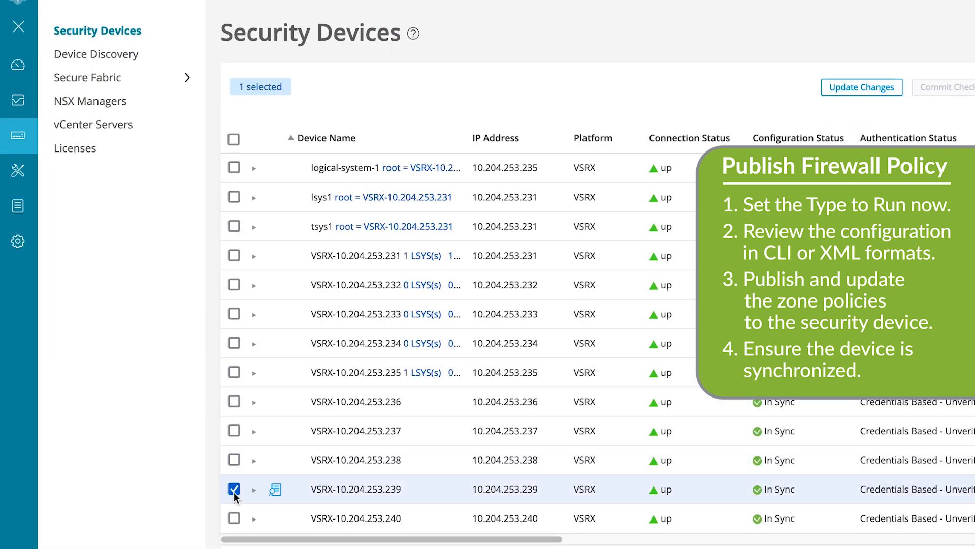